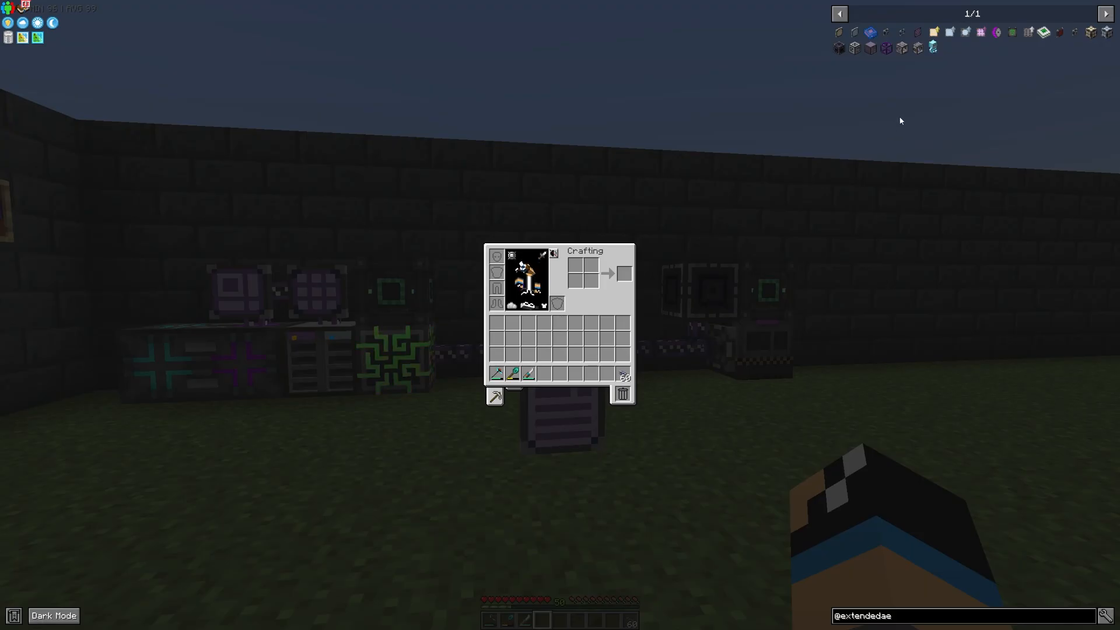
pyautogui.moveTo(923, 32)
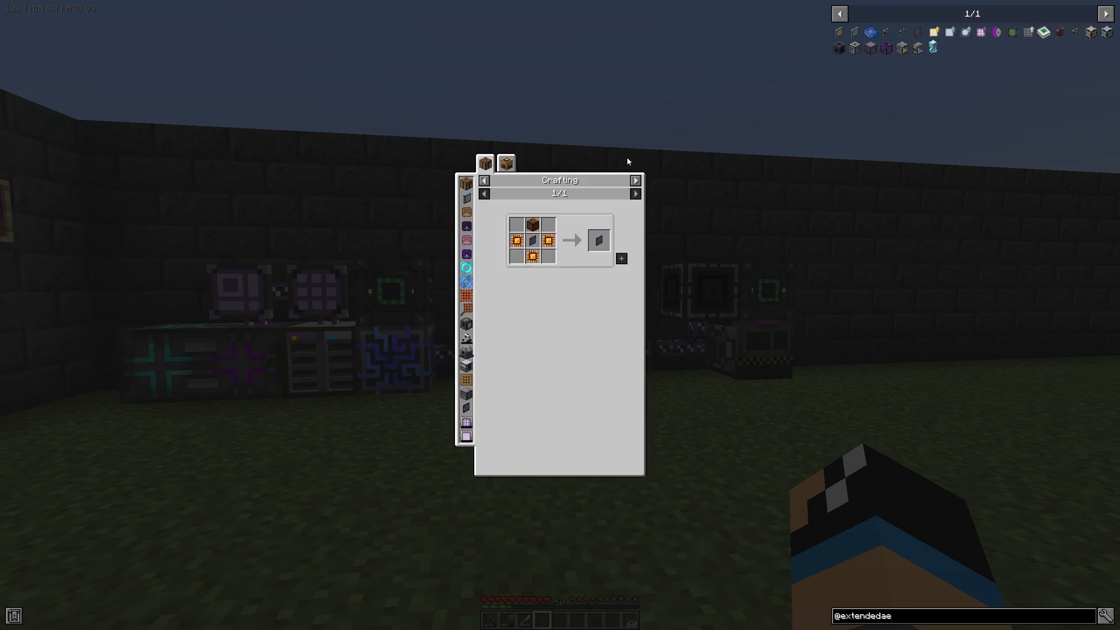
pyautogui.moveTo(949, 32)
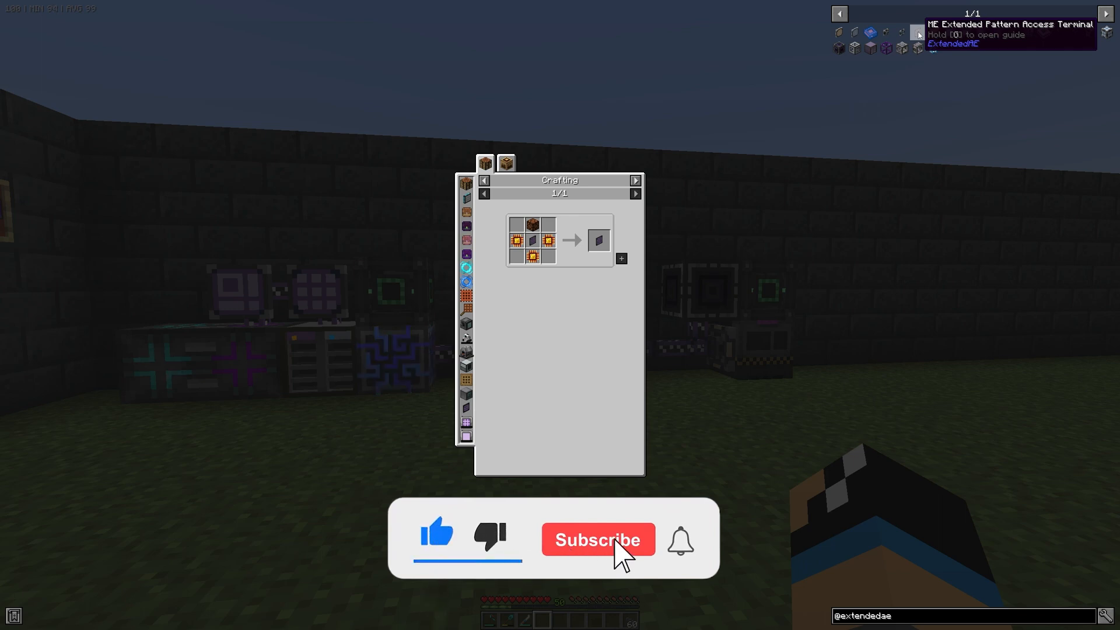
# Show the Extended Pattern Access Terminal's recipe with logic processors and redstone lamp, then close it
pyautogui.click(597, 539)
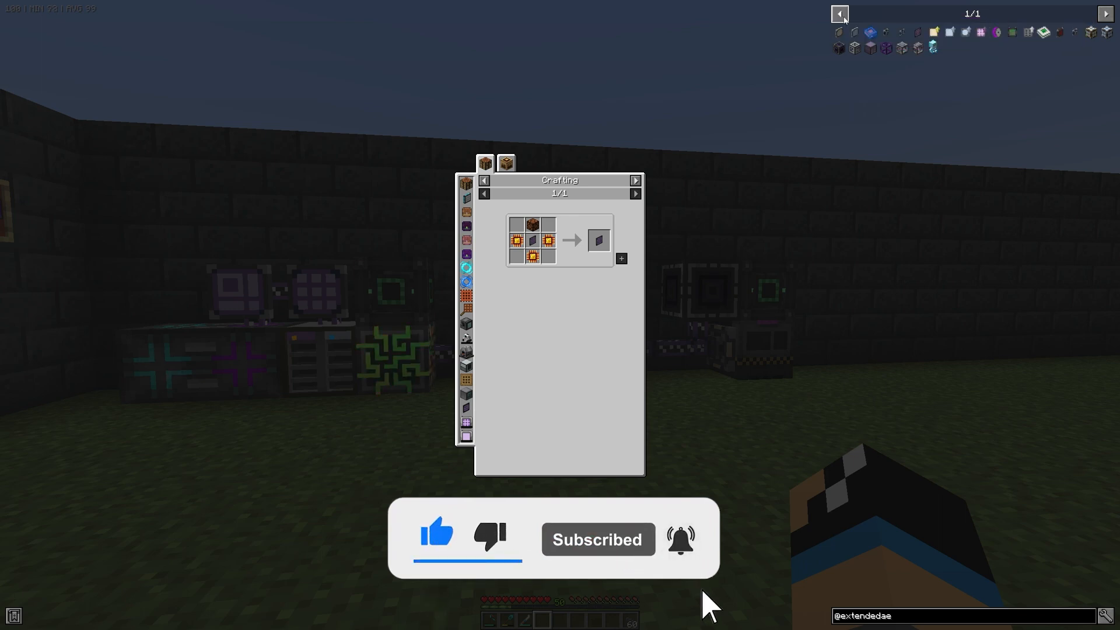
pyautogui.moveTo(553, 249)
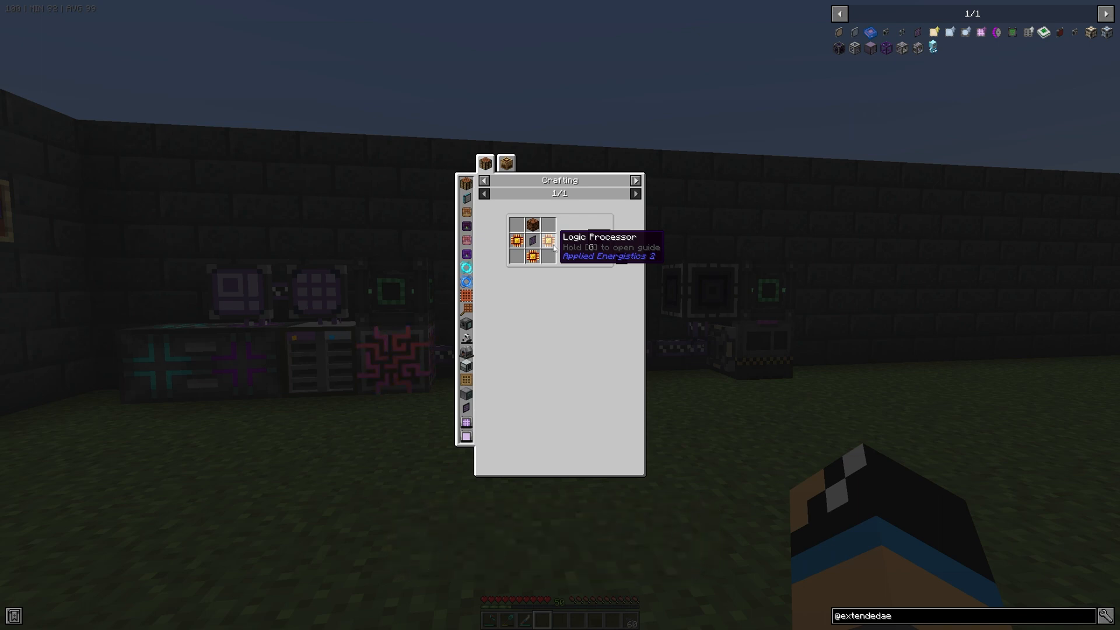
pyautogui.moveTo(532, 243)
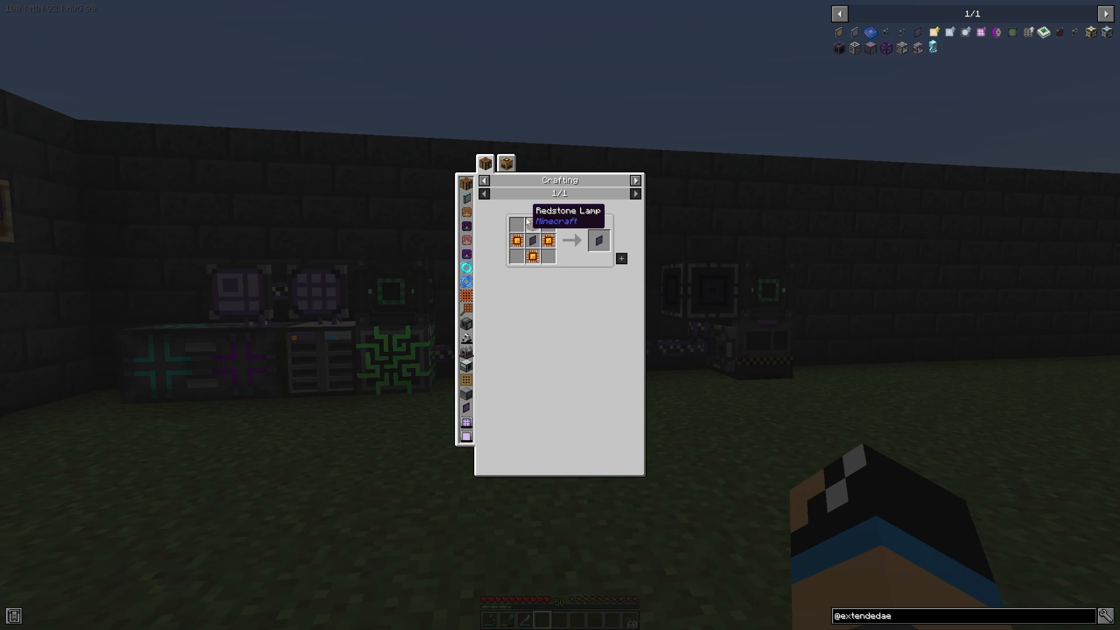
pyautogui.press('Escape')
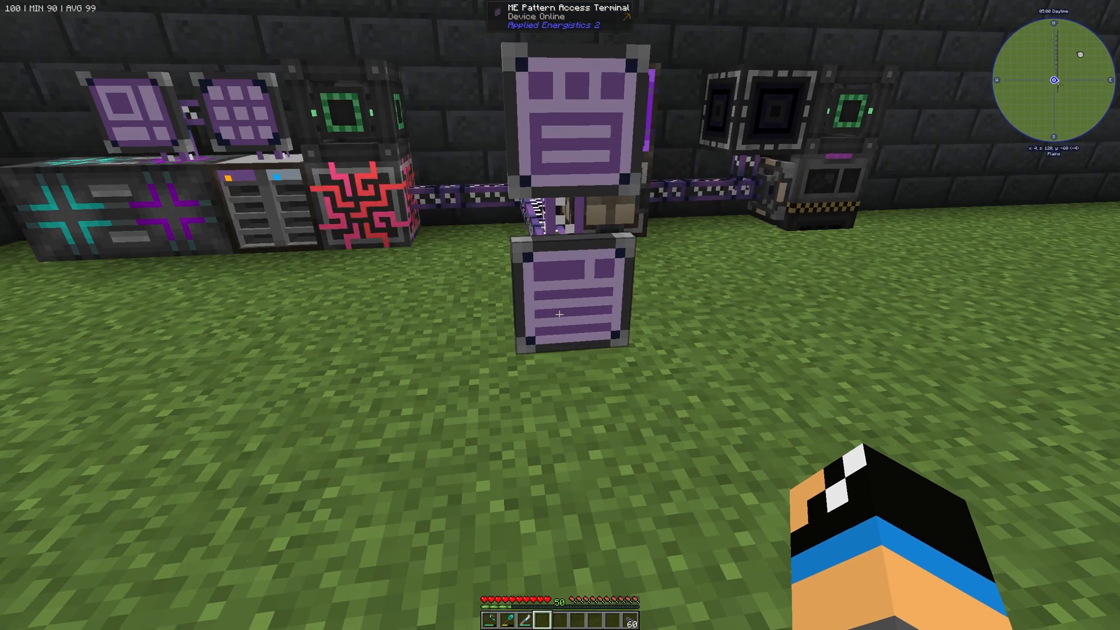
pyautogui.moveTo(560, 315)
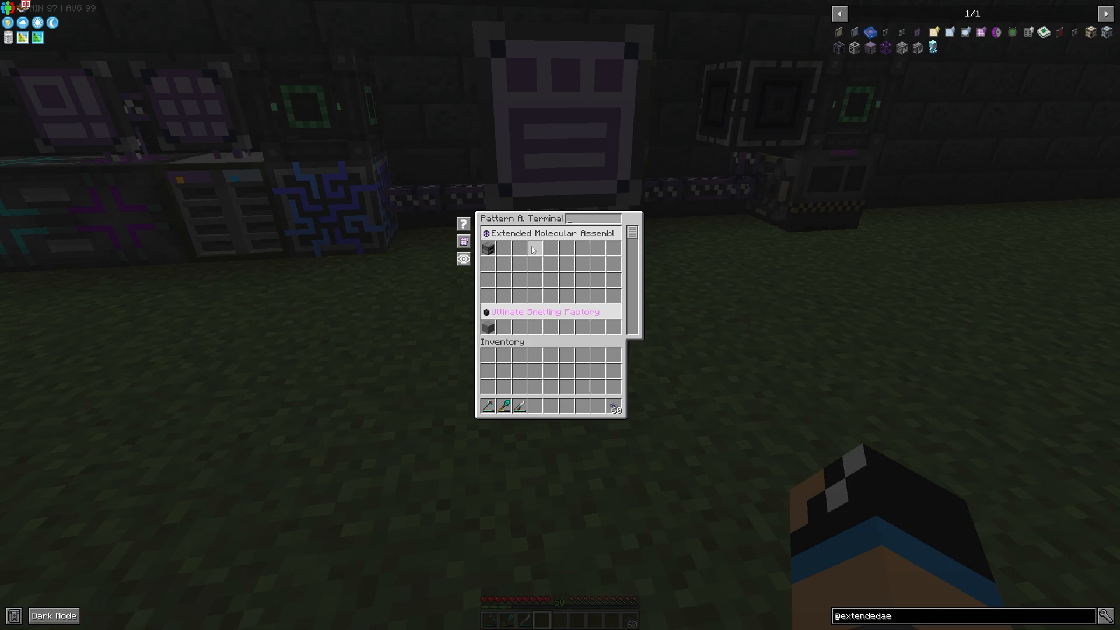
pyautogui.moveTo(548, 280)
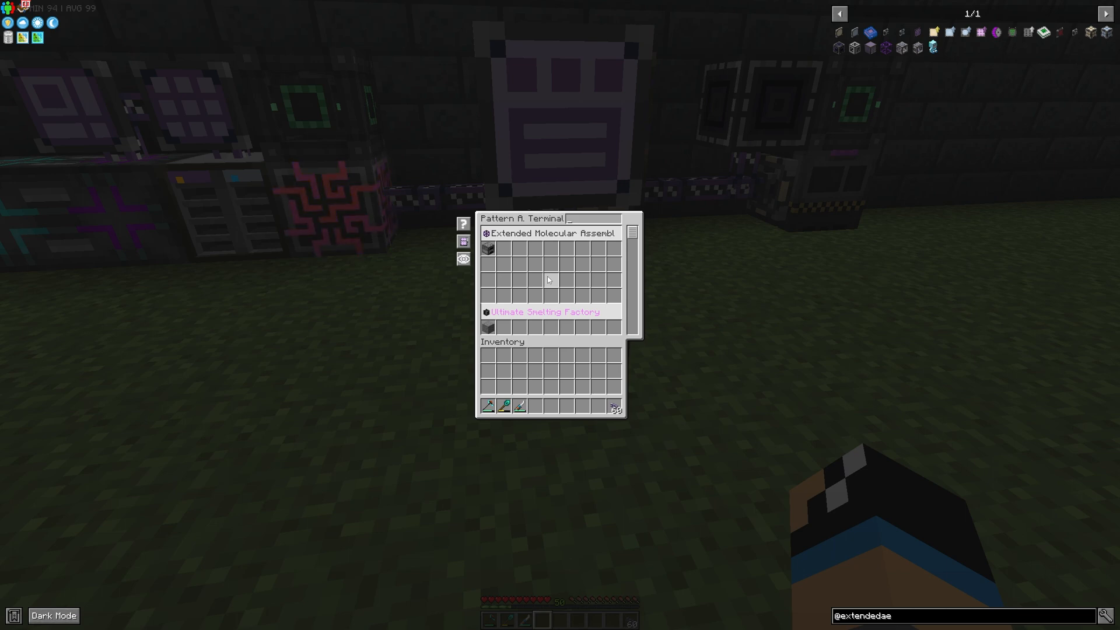
pyautogui.moveTo(488, 248)
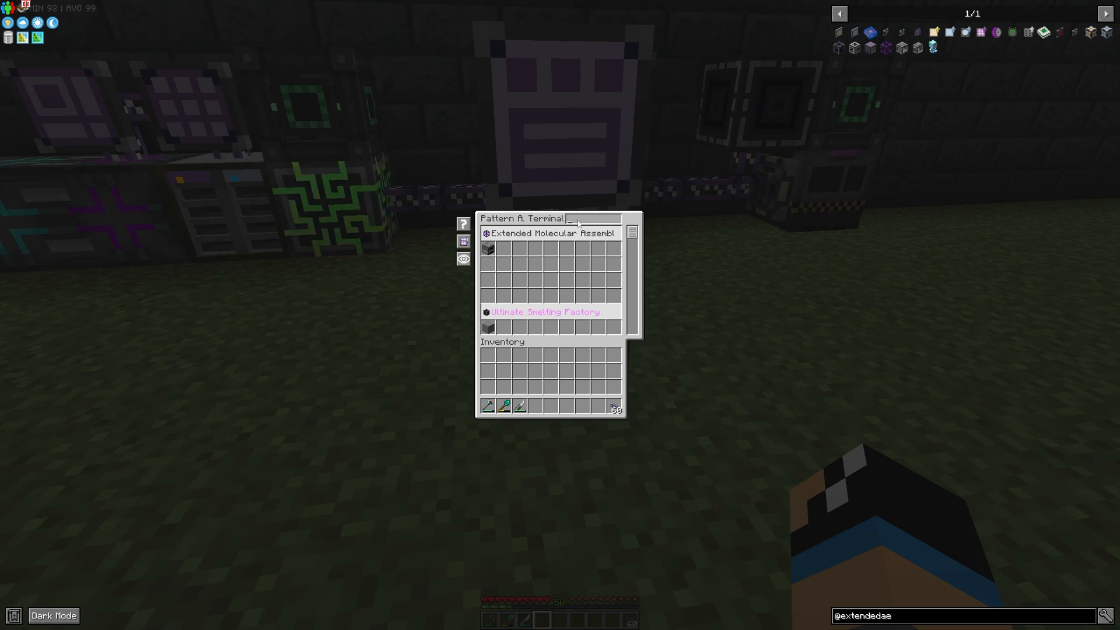
# Search the terminal's patterns for 'fur', 'stone' and 'ultima', then close the terminal
pyautogui.write('fur')
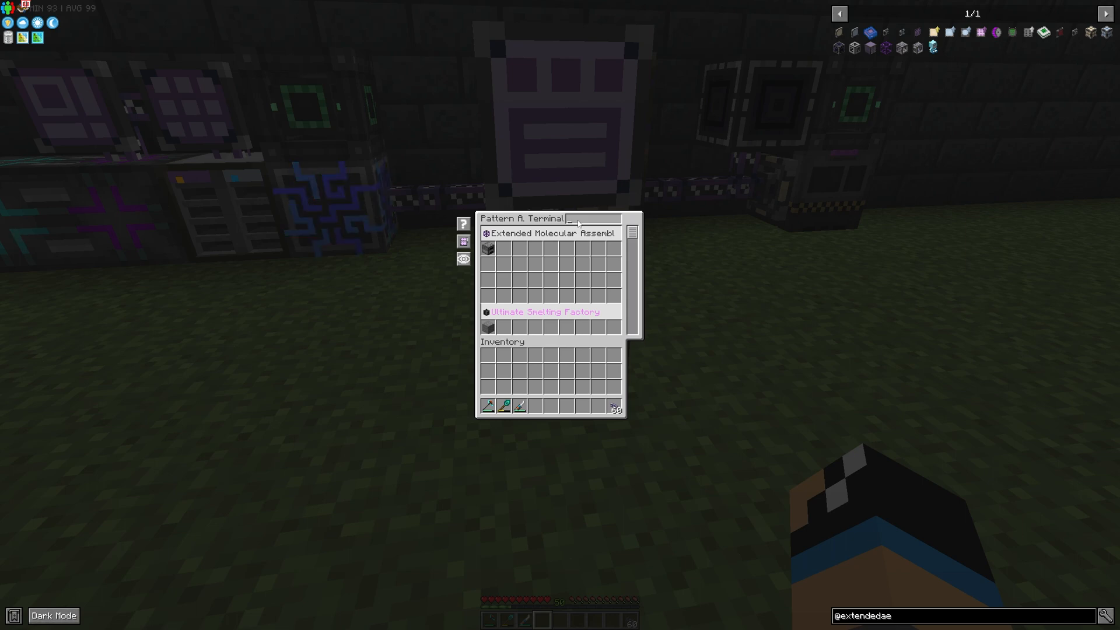
pyautogui.moveTo(488, 328)
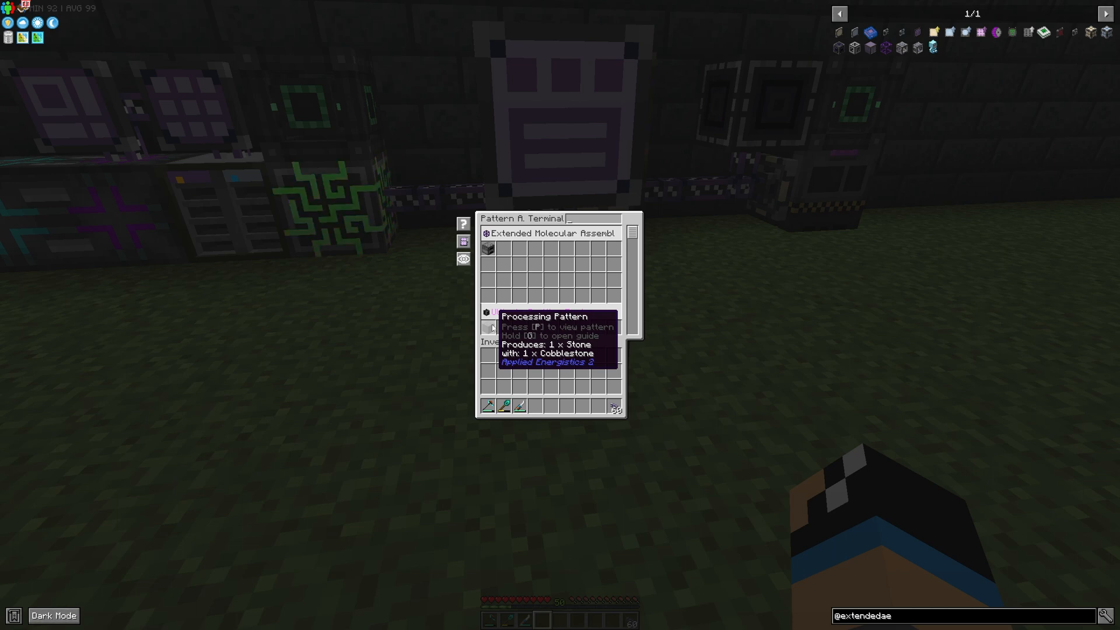
pyautogui.write('stone')
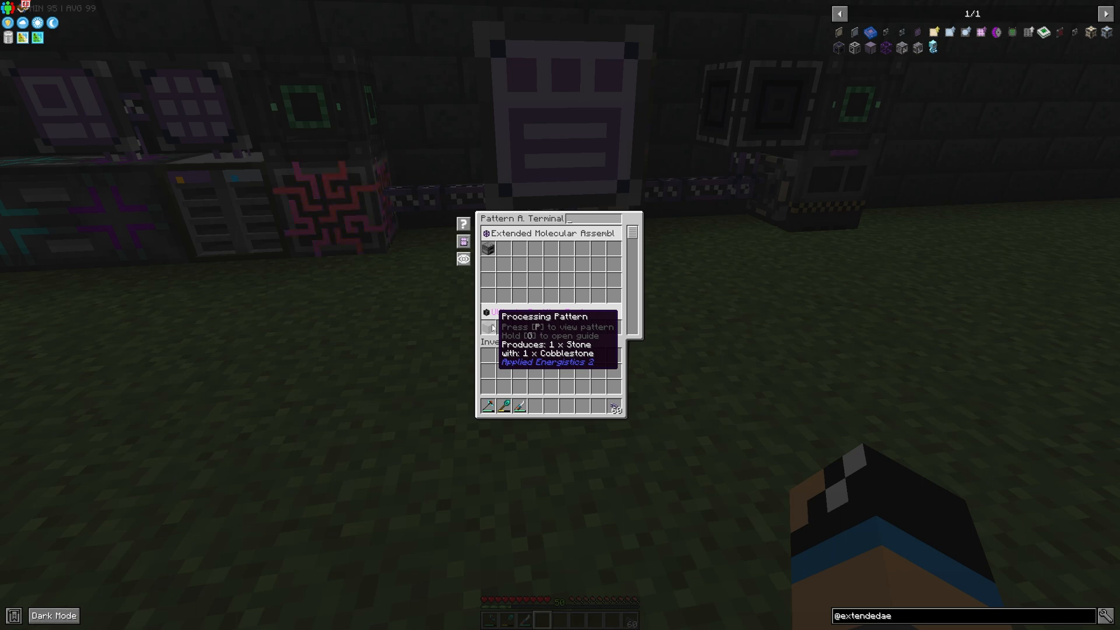
pyautogui.moveTo(724, 347)
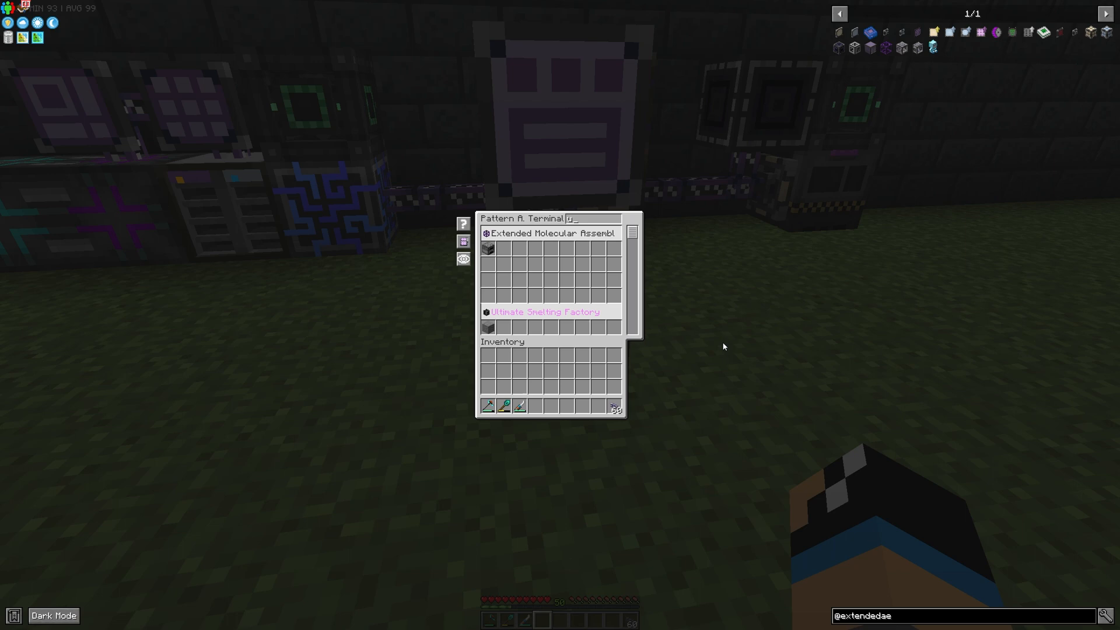
pyautogui.write('ultima')
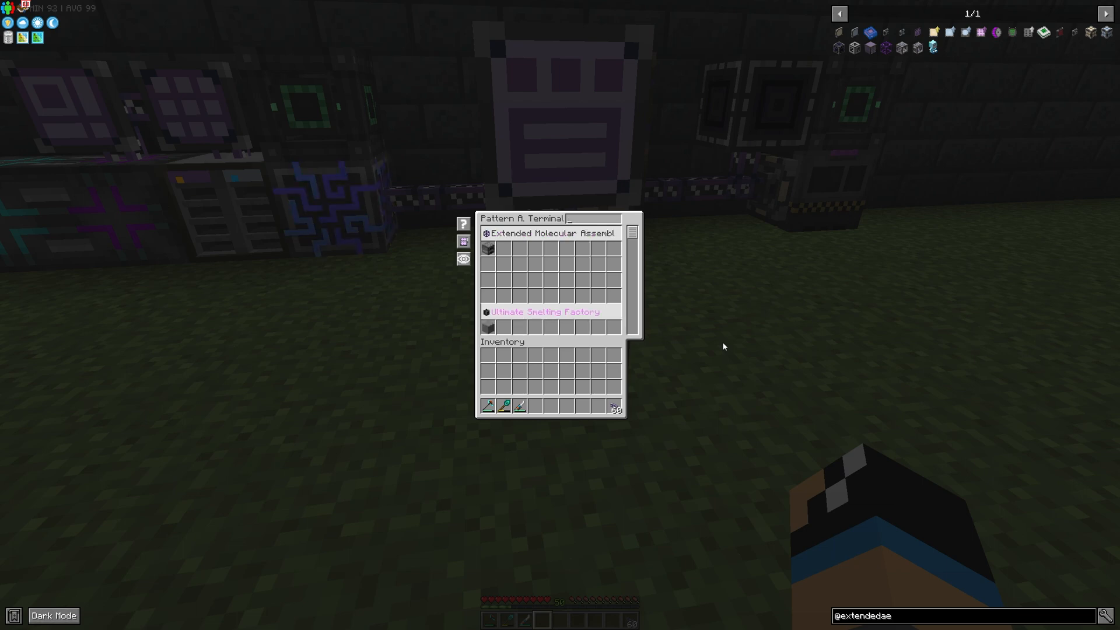
pyautogui.press('Escape')
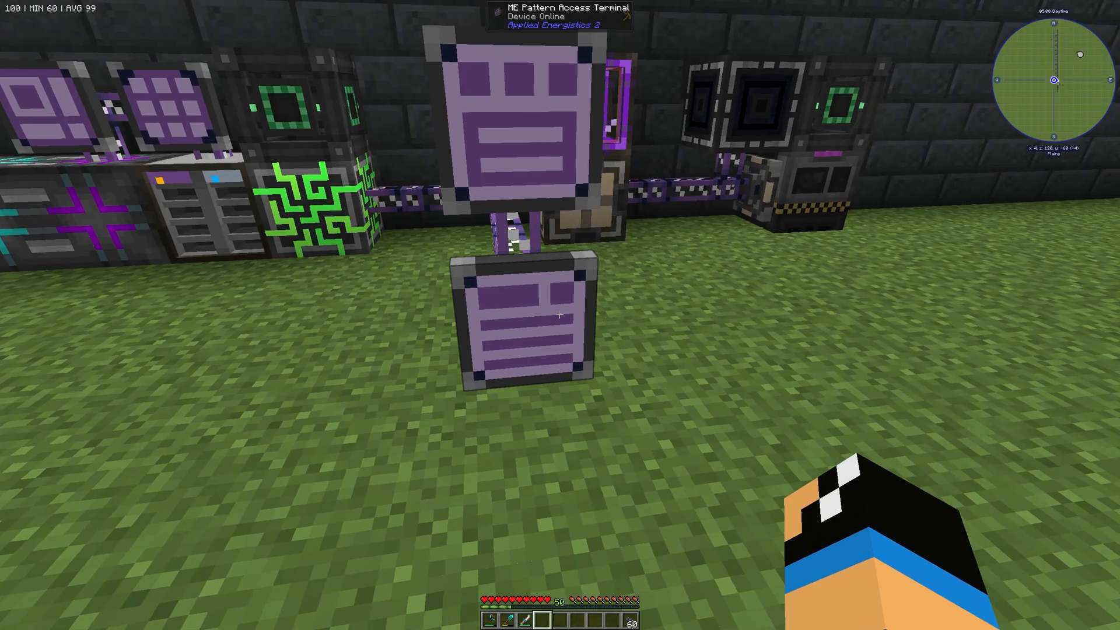
pyautogui.moveTo(560, 315)
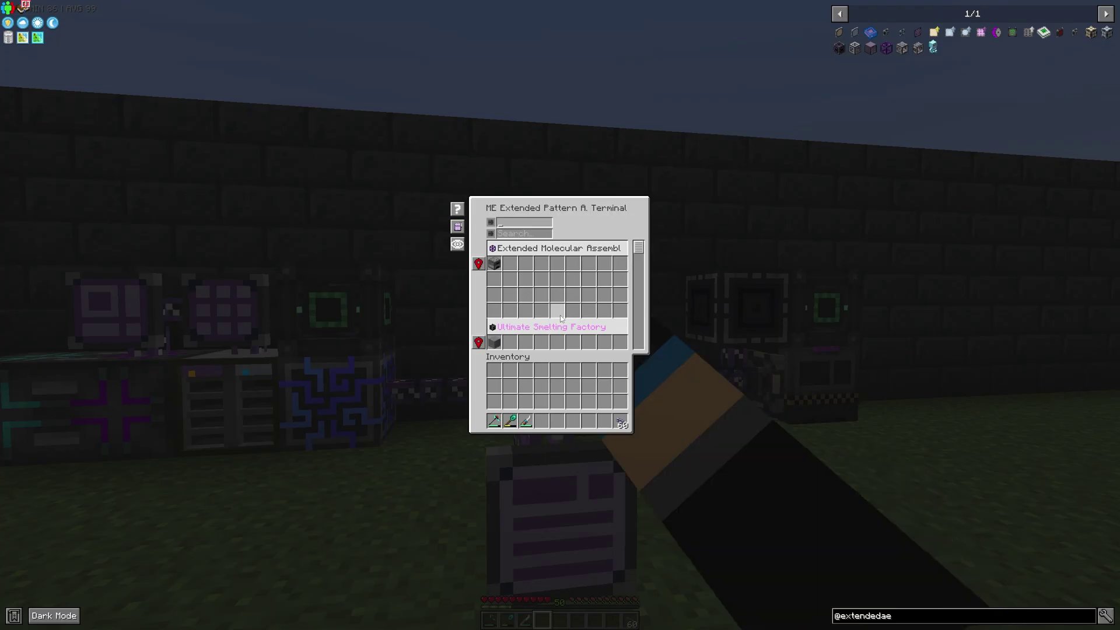
pyautogui.moveTo(520, 232)
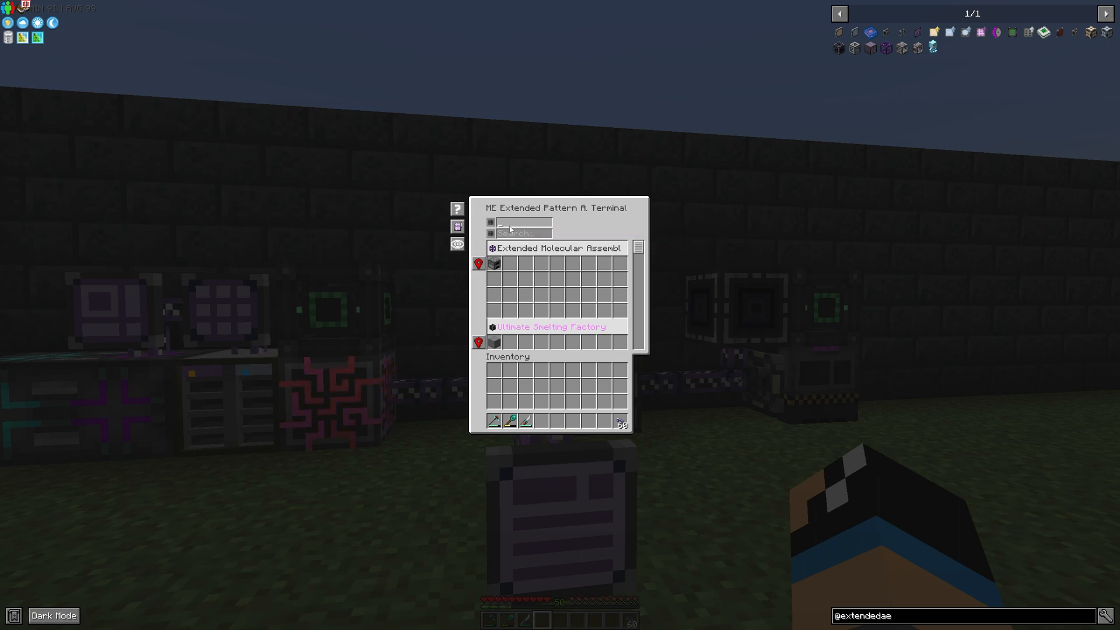
pyautogui.moveTo(522, 230)
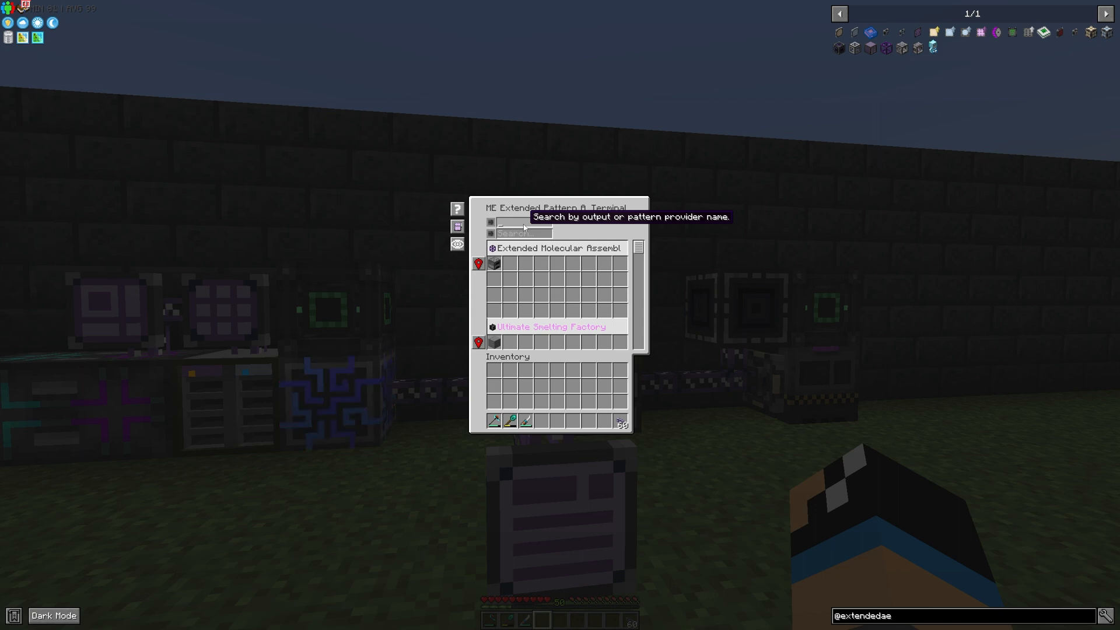
# Type 'furnace' into the output search box of the Extended Pattern Access Terminal
pyautogui.write('furnace')
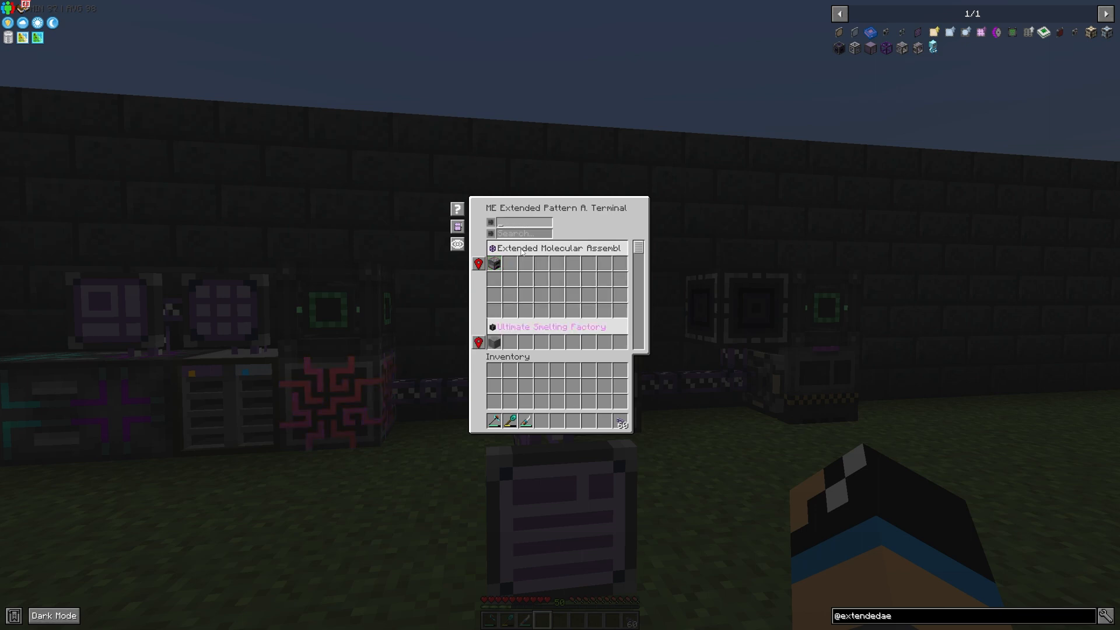
pyautogui.write('stone')
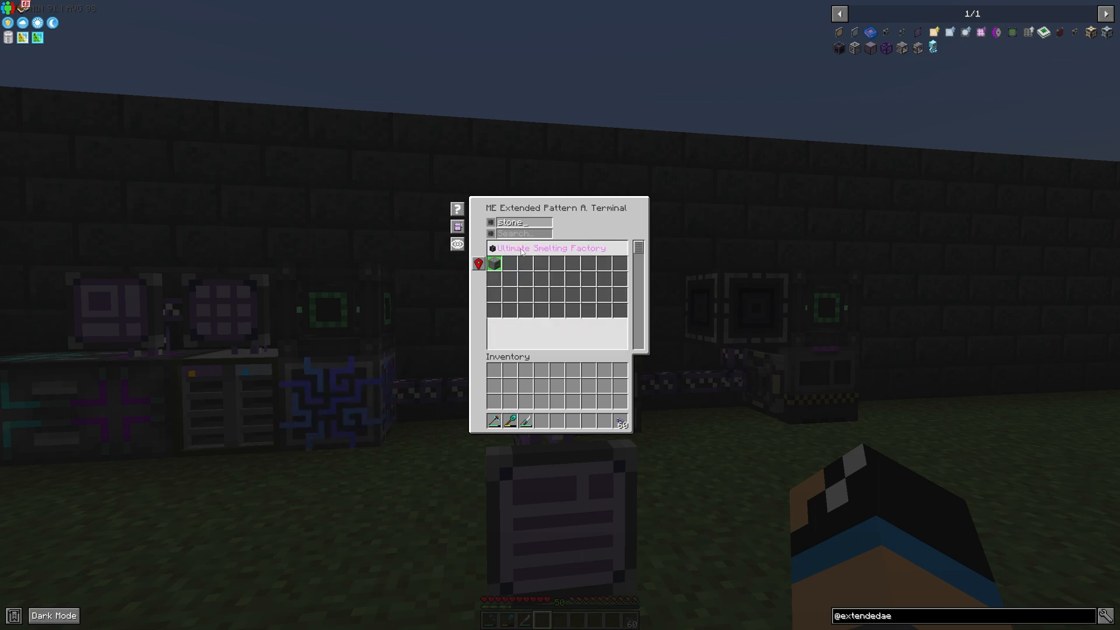
pyautogui.moveTo(538, 254)
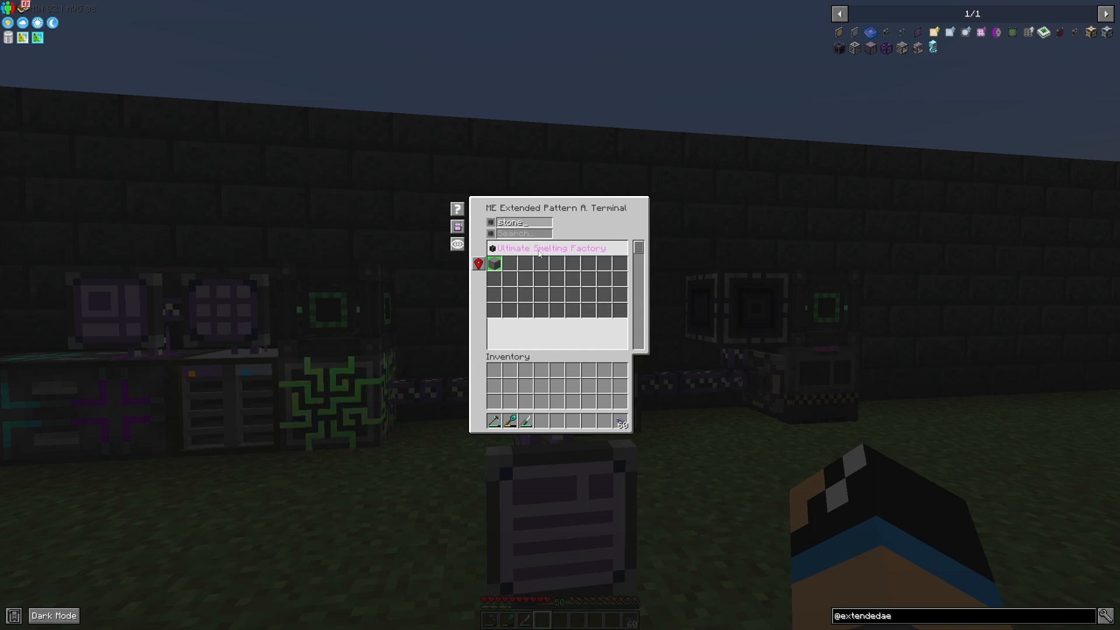
pyautogui.press('Backspace')
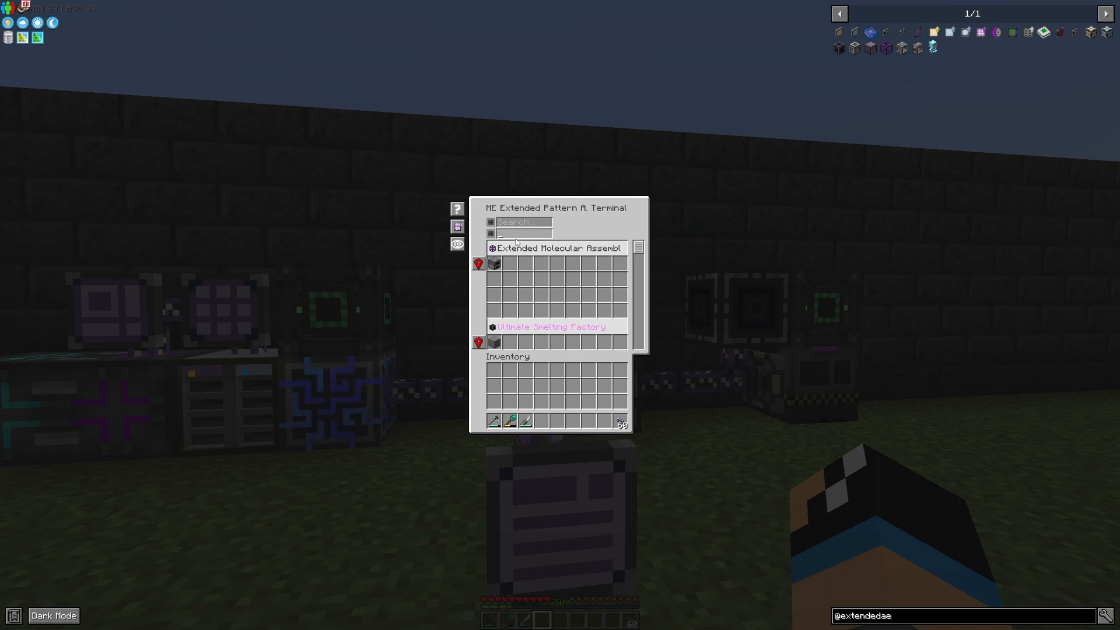
pyautogui.moveTo(493, 265)
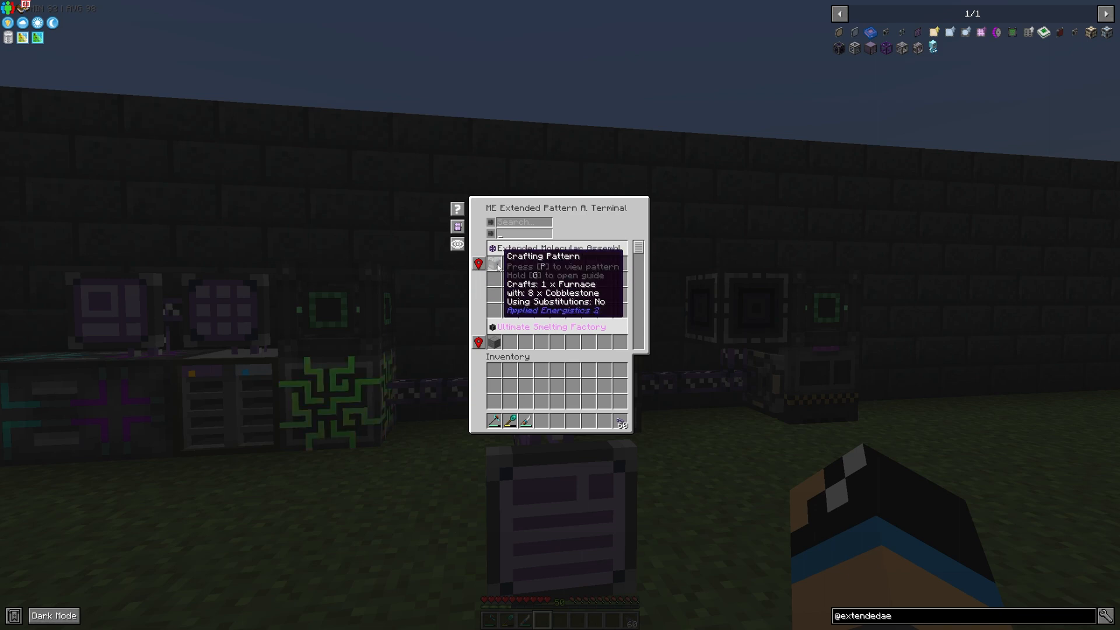
# Filter patterns by input 'cob', highlighting the furnace and stone patterns
pyautogui.write('cobbl')
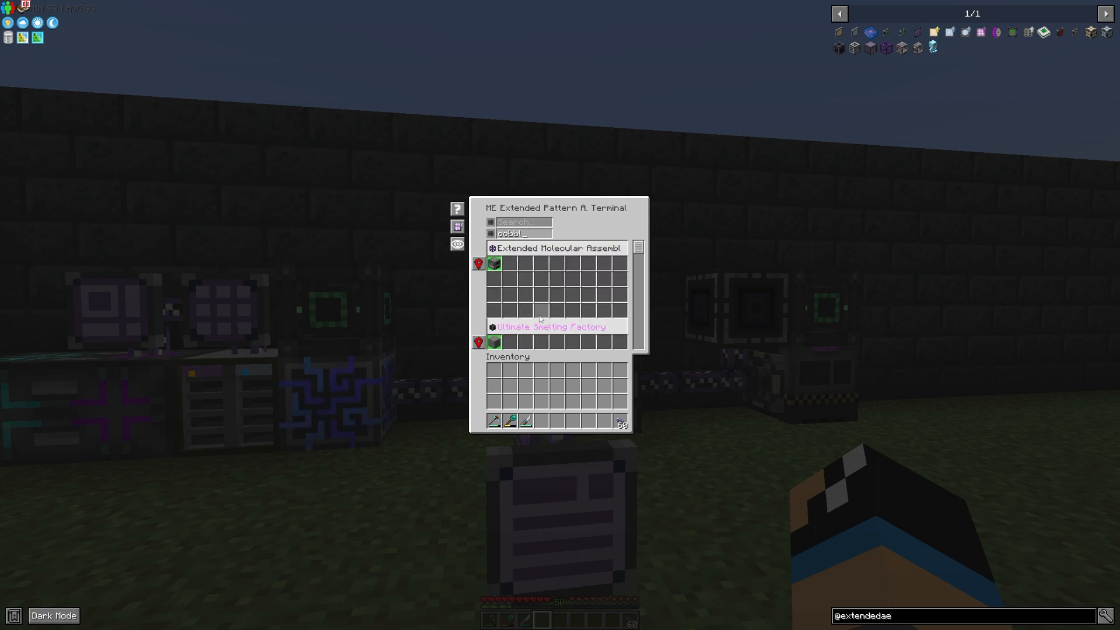
pyautogui.moveTo(494, 343)
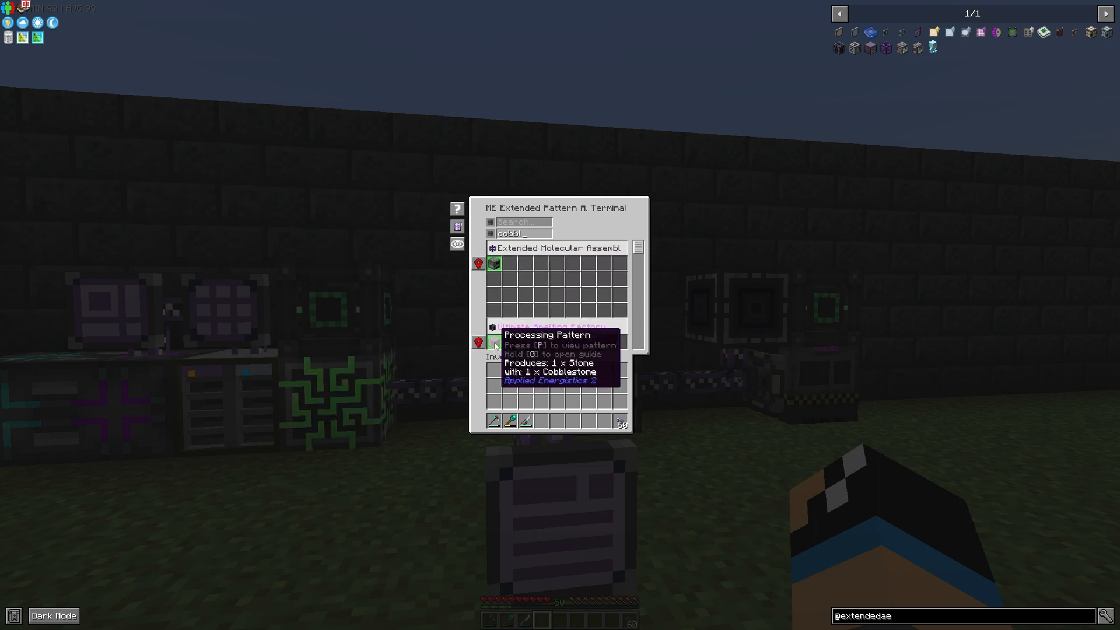
pyautogui.moveTo(510, 293)
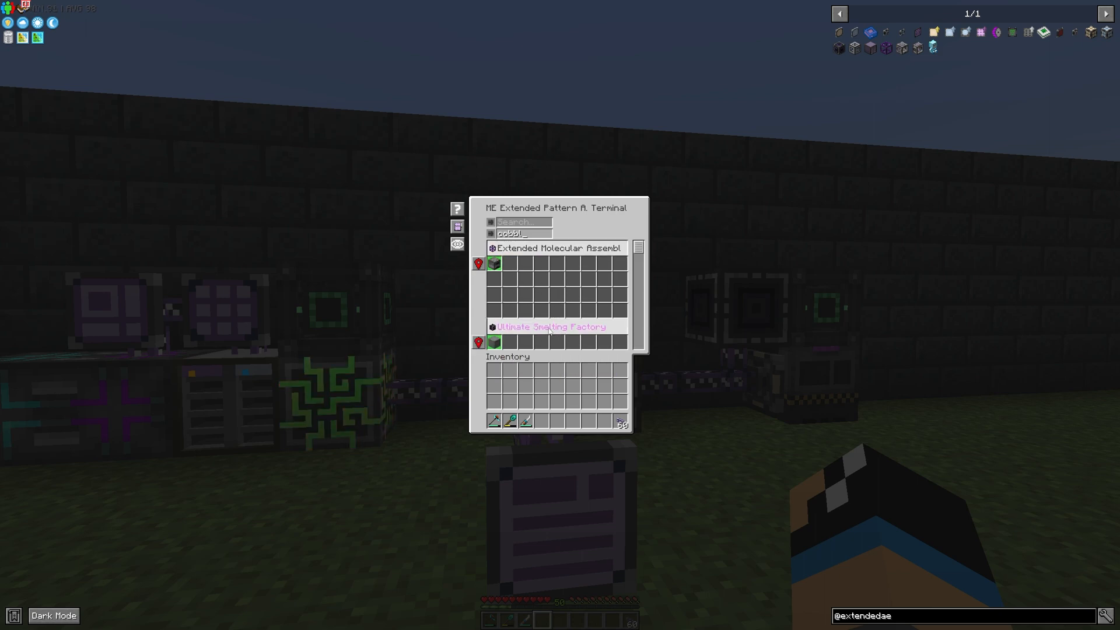
pyautogui.moveTo(530, 319)
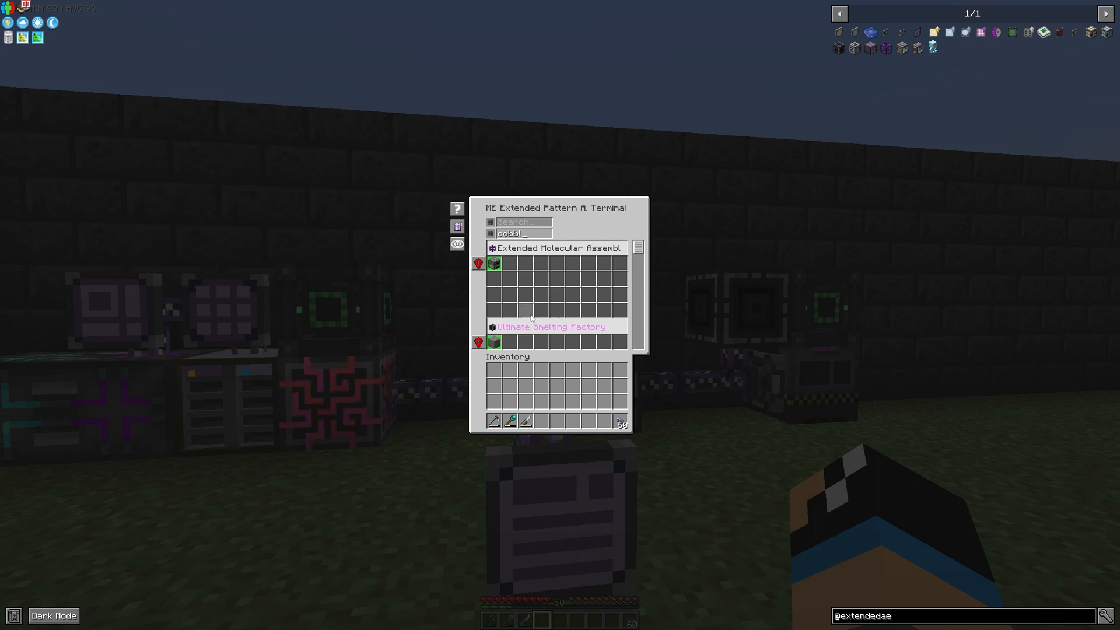
pyautogui.moveTo(479, 342)
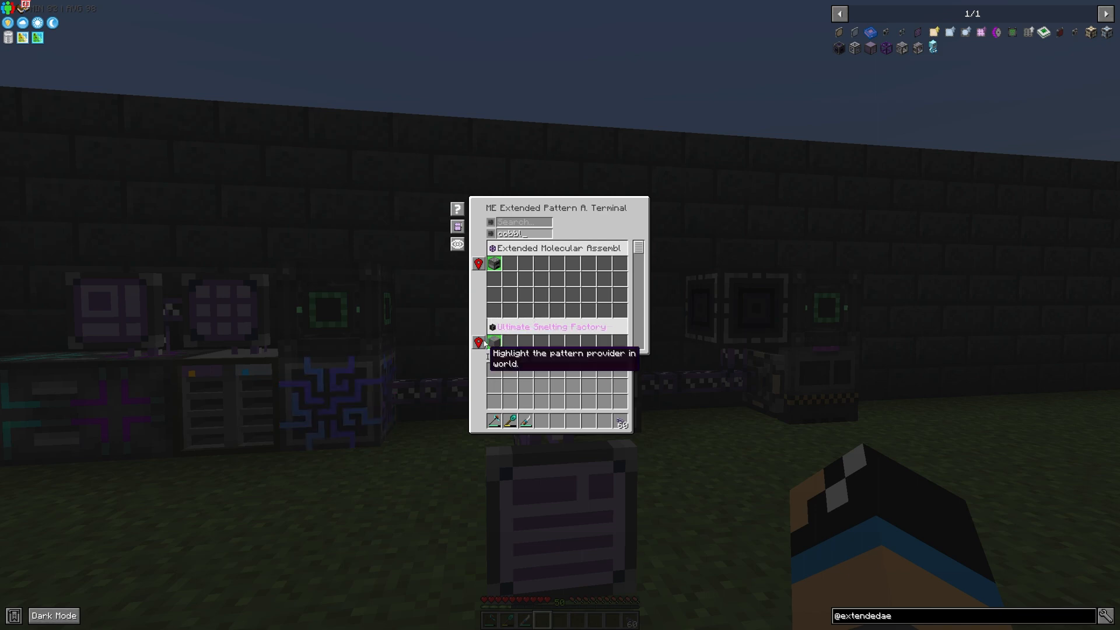
# Outline the Ultimate Smelting Factory's pattern provider in red, view it, and close the terminal
pyautogui.click(483, 344)
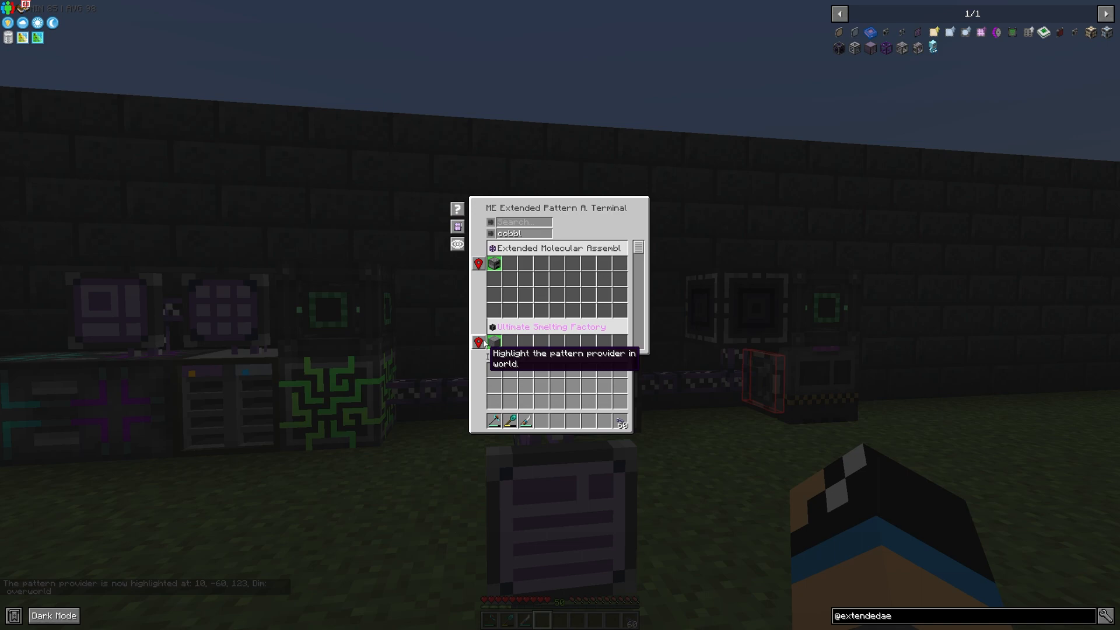
pyautogui.press('Escape')
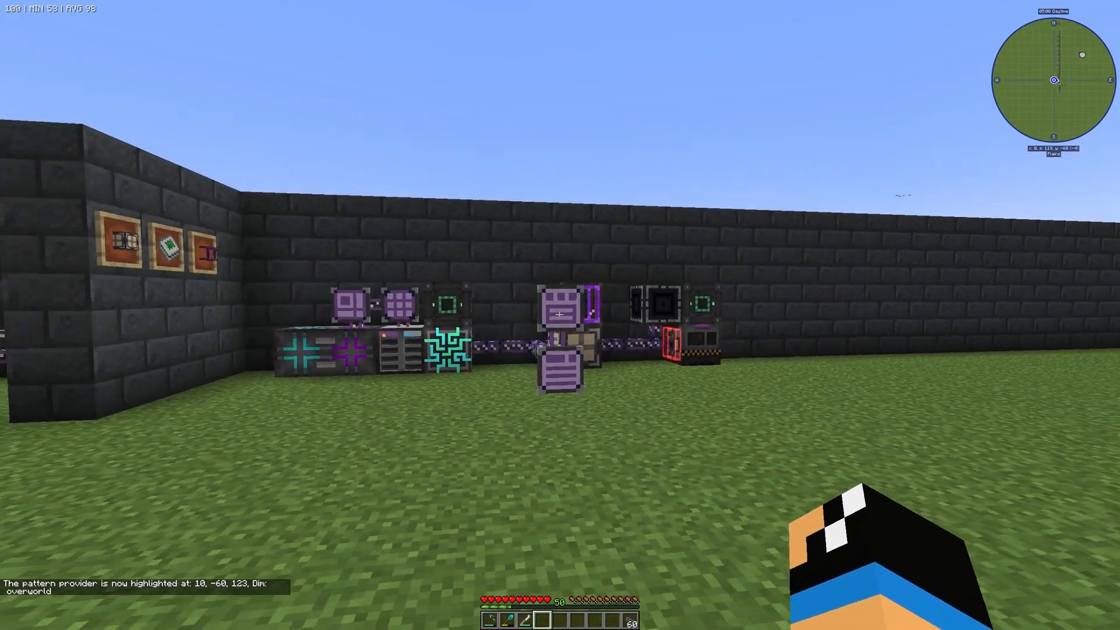
pyautogui.moveTo(560, 315)
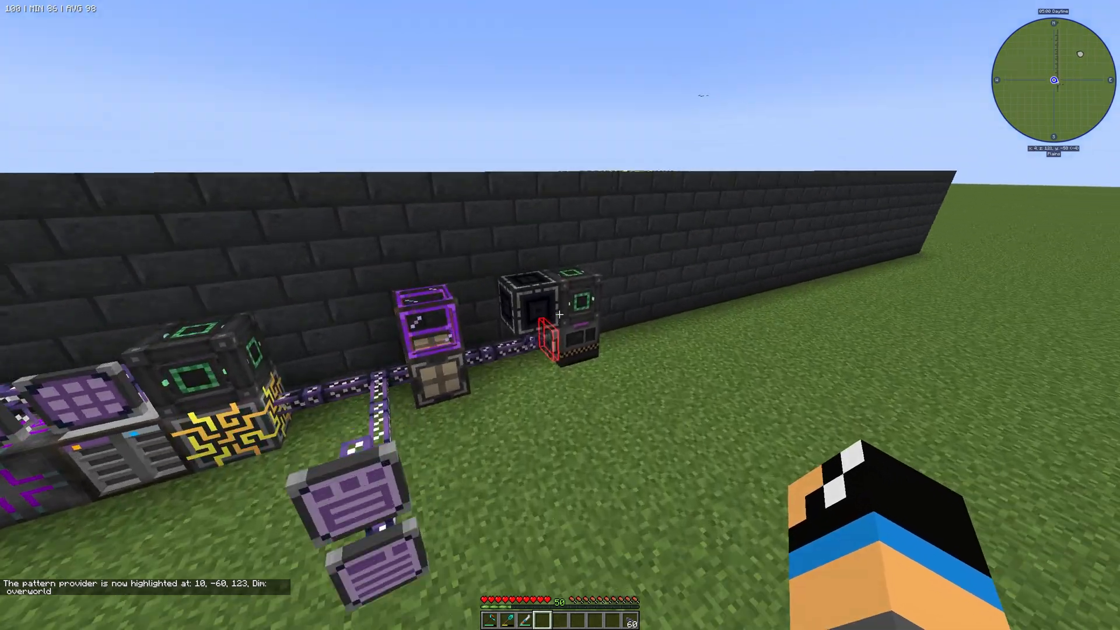
pyautogui.moveTo(561, 315)
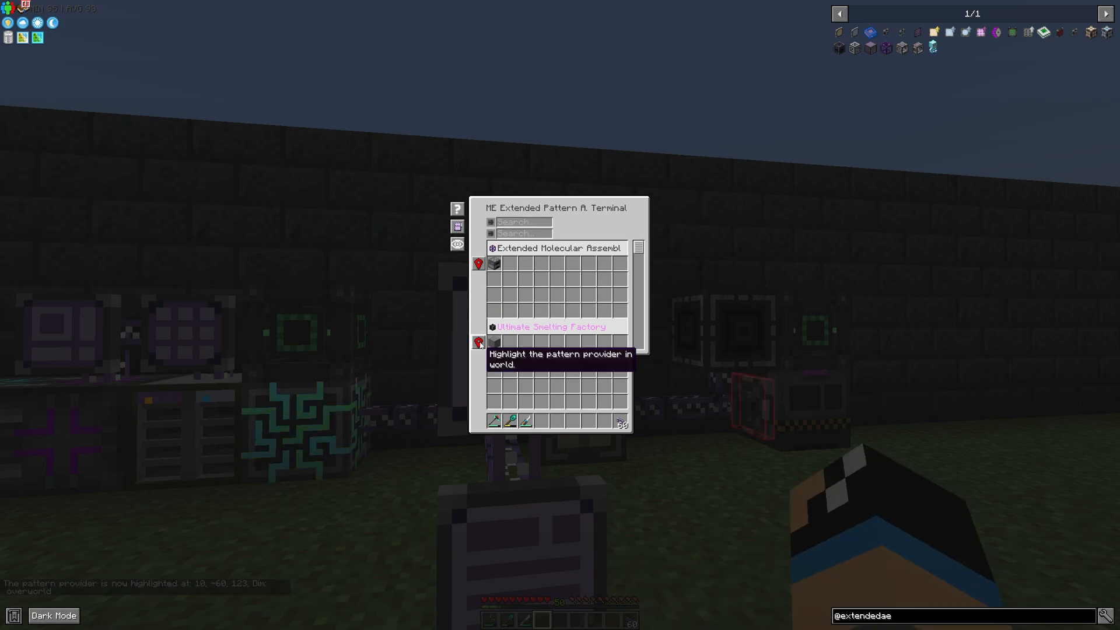
pyautogui.press('Escape')
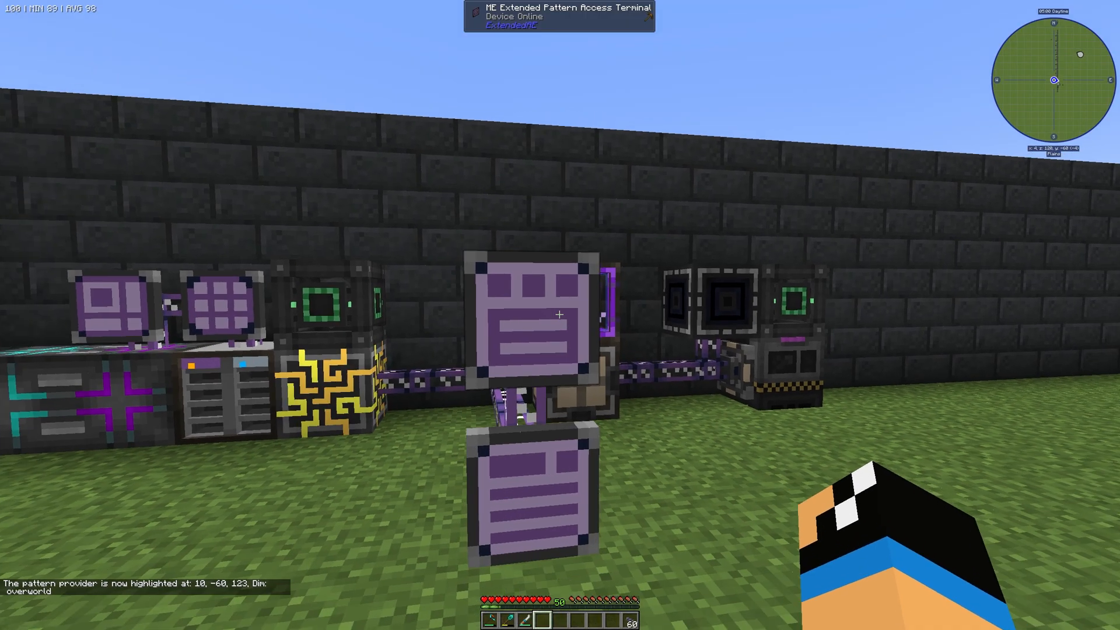